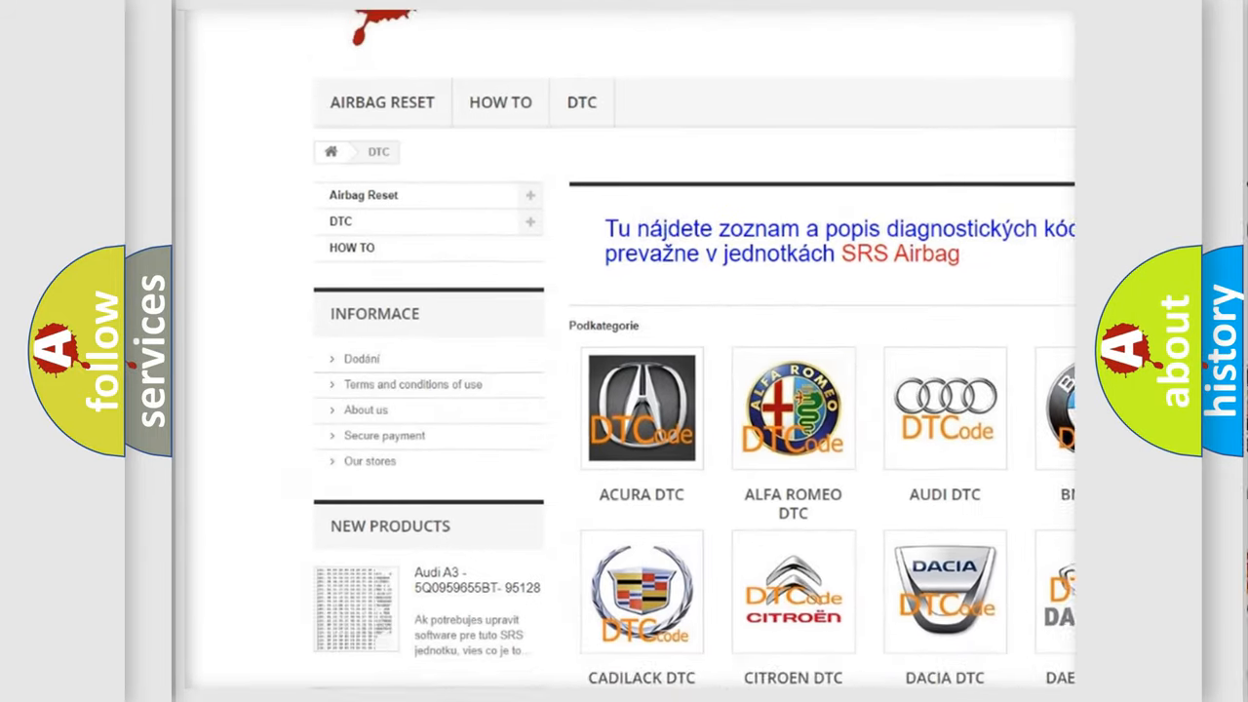
scroll(down, 3)
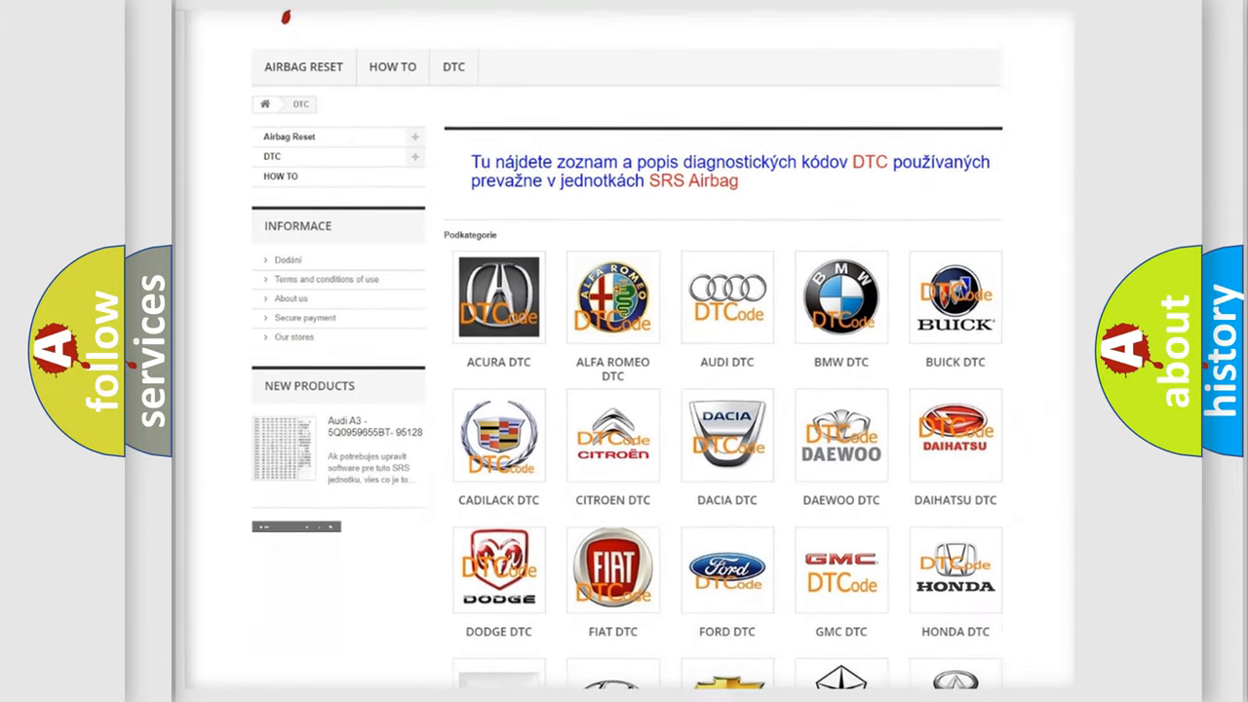
scroll(down, 3)
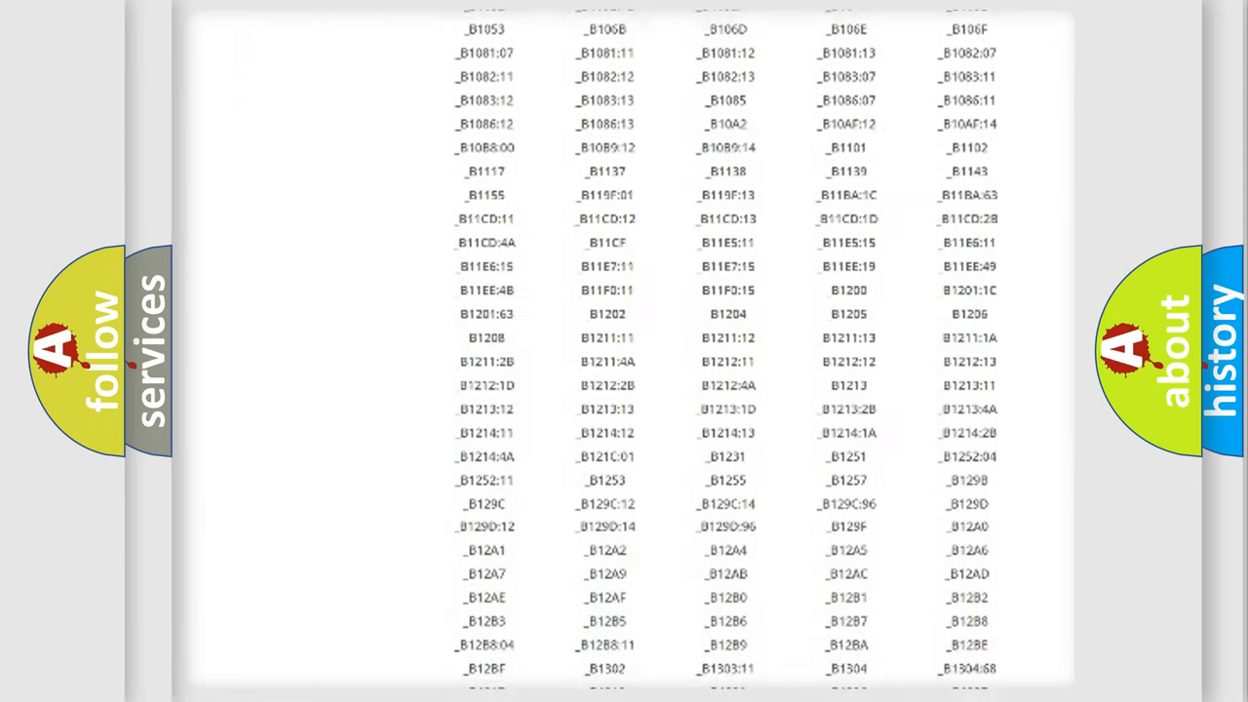
scroll(down, 3)
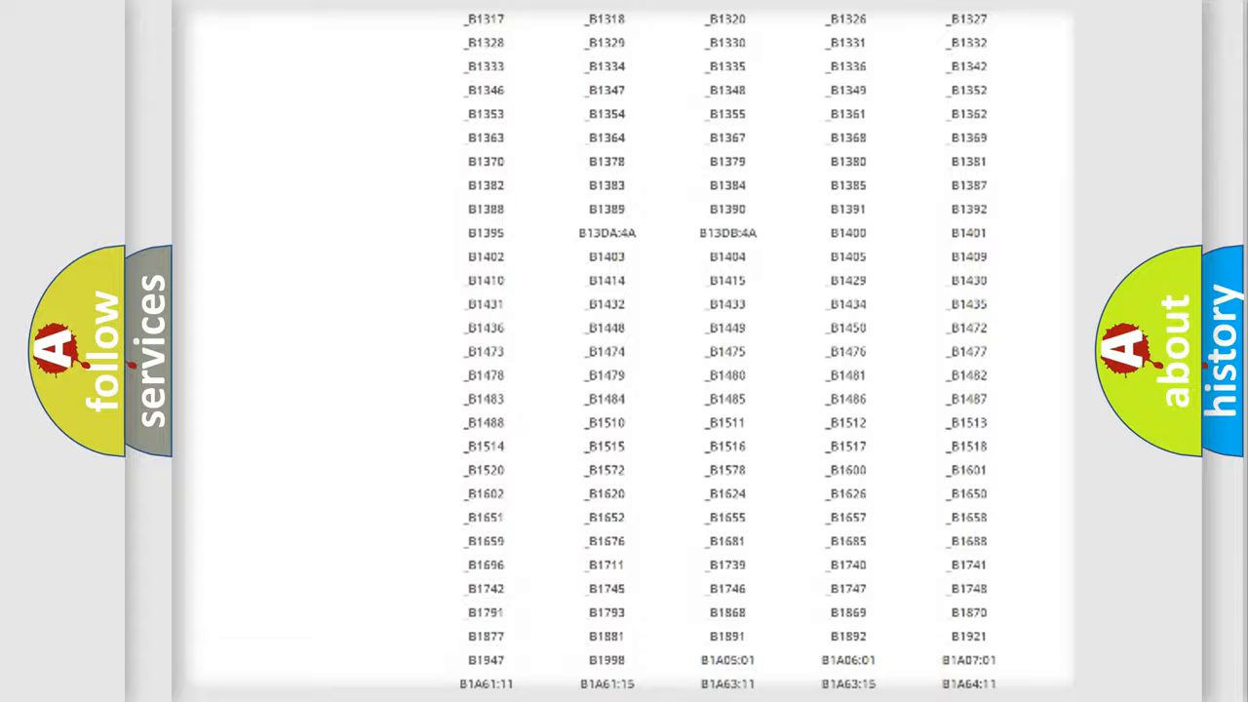
scroll(up, 3)
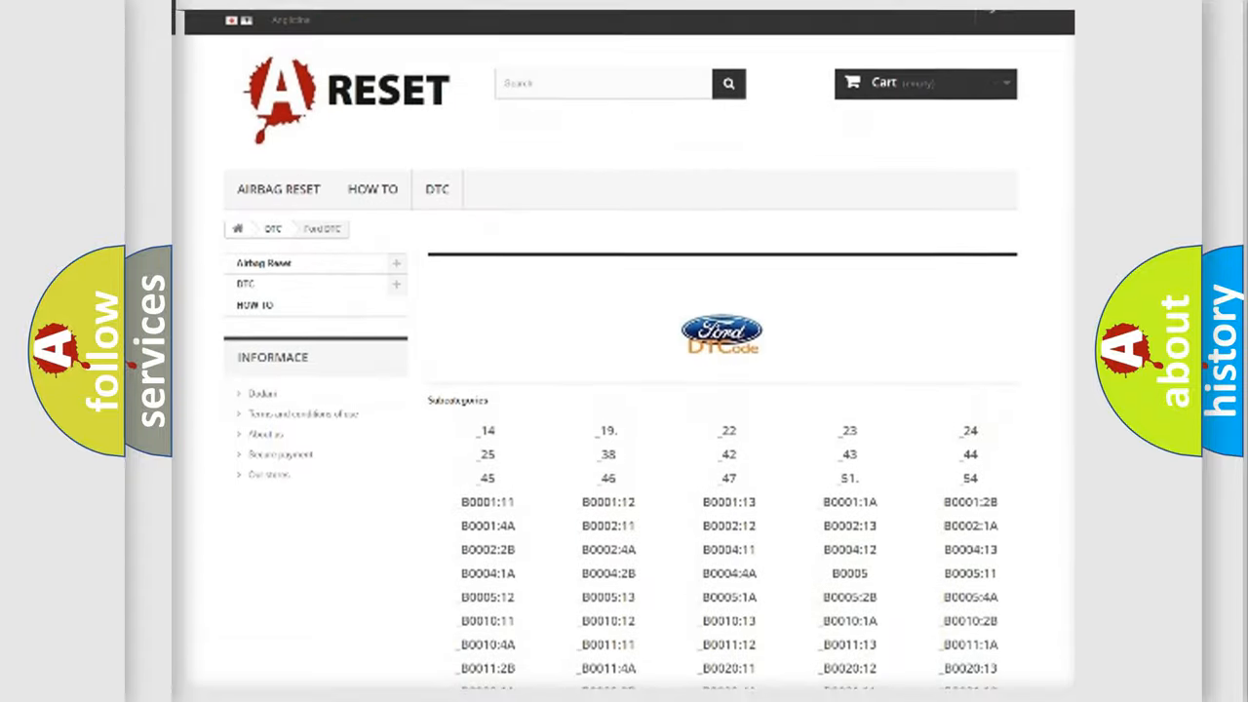
scroll(up, 3)
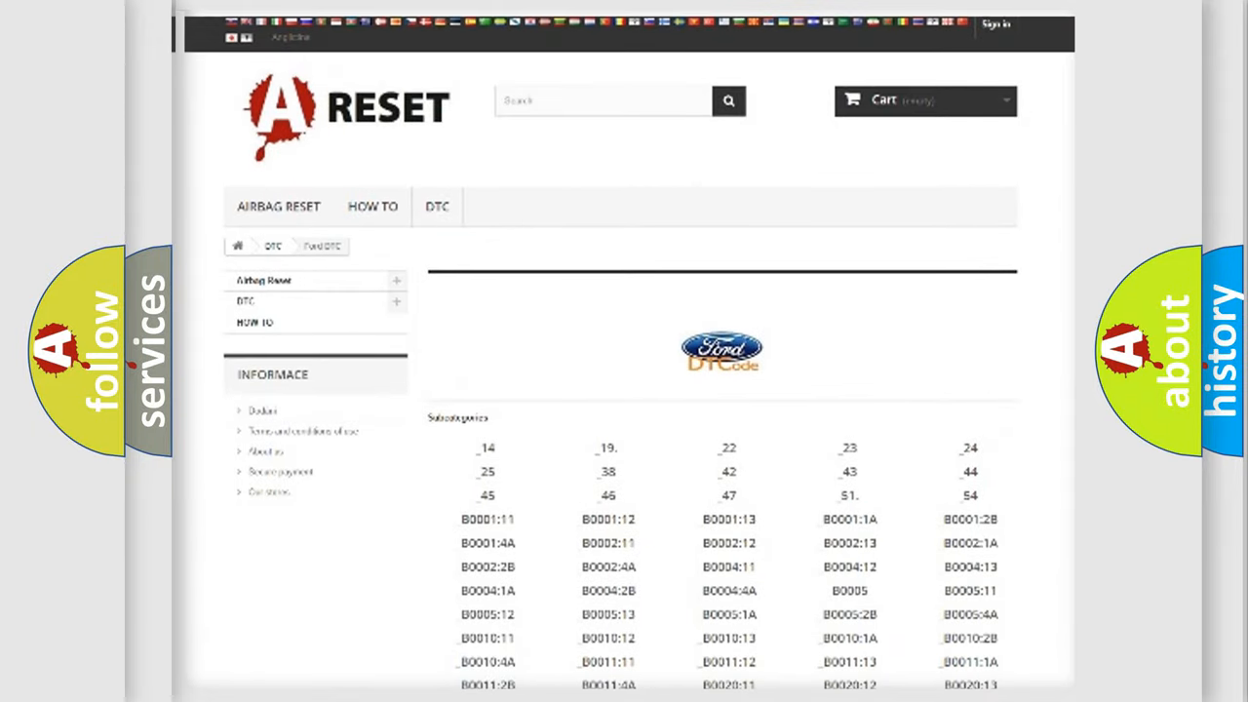